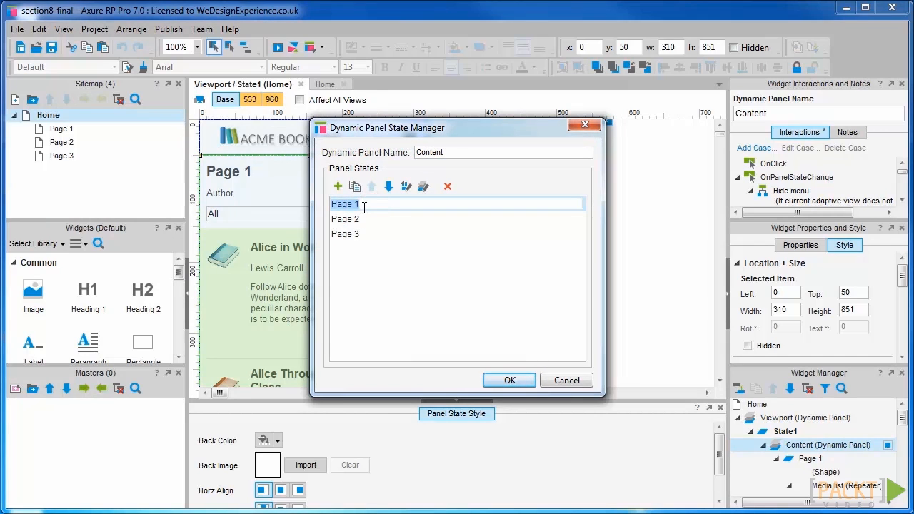
Rename the Content panel's first state to 'Childrens' and open it for editing
type("Childrens")
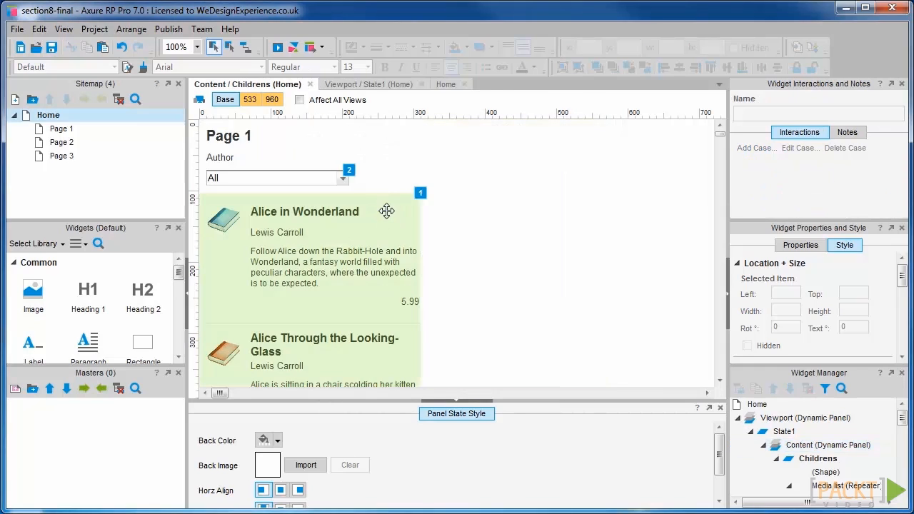
left_click(211, 135)
type("B")
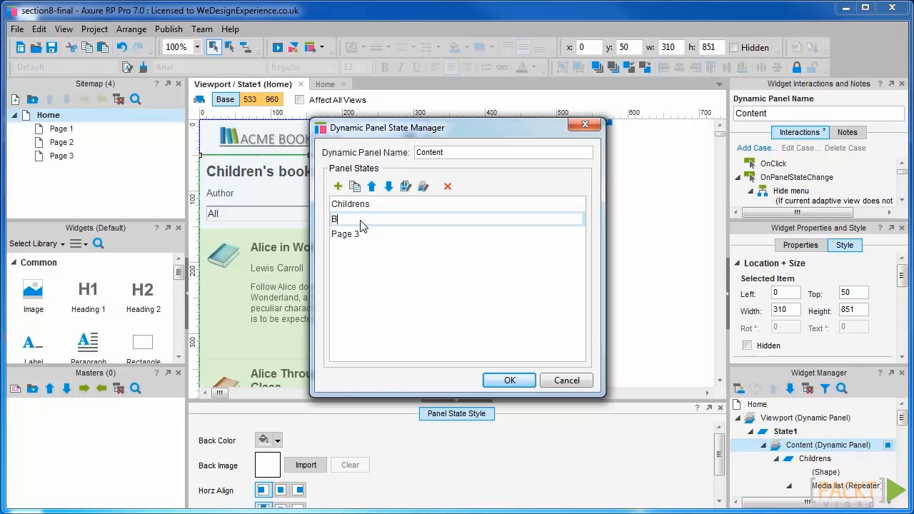
Rename Page 2 to 'Bestselling', move it to the top, and apply
type("est")
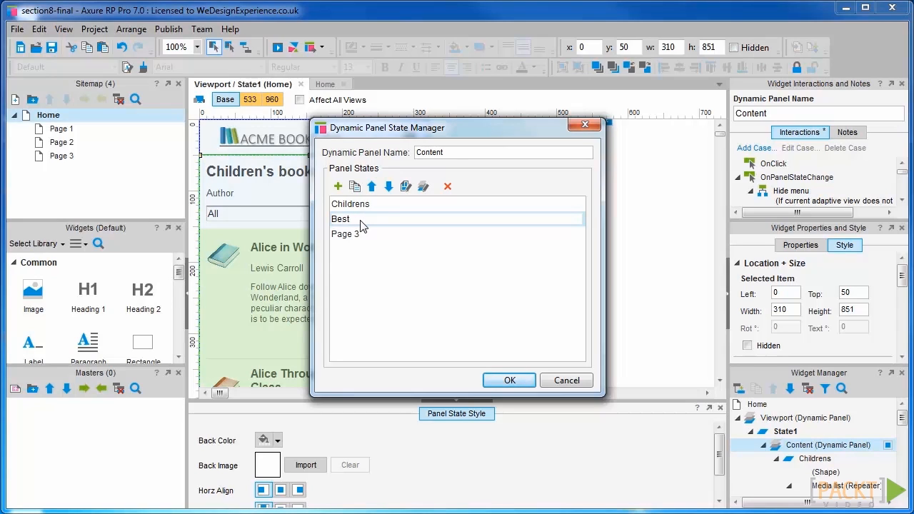
type("selling")
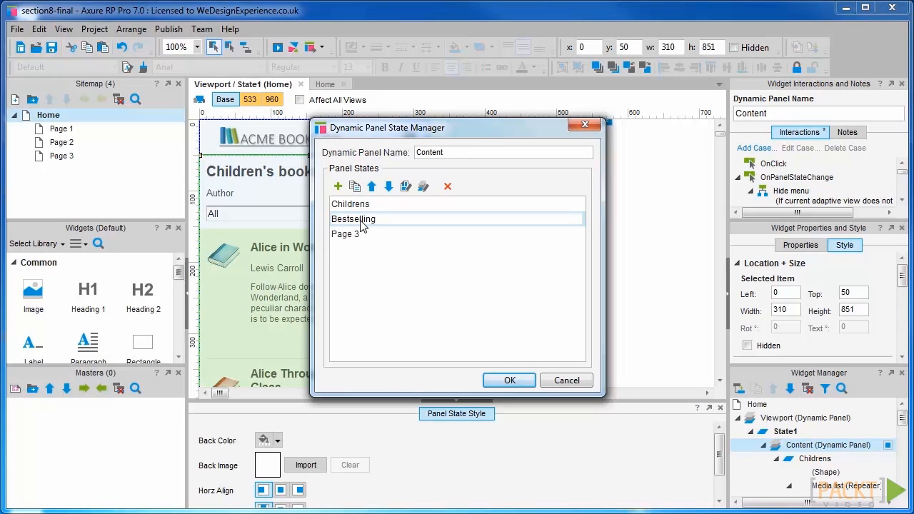
left_click(353, 219)
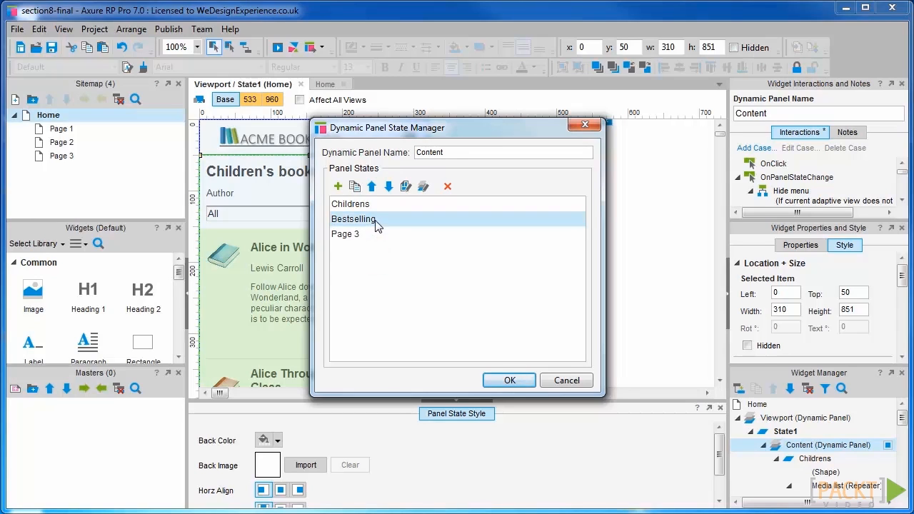
left_click(370, 187)
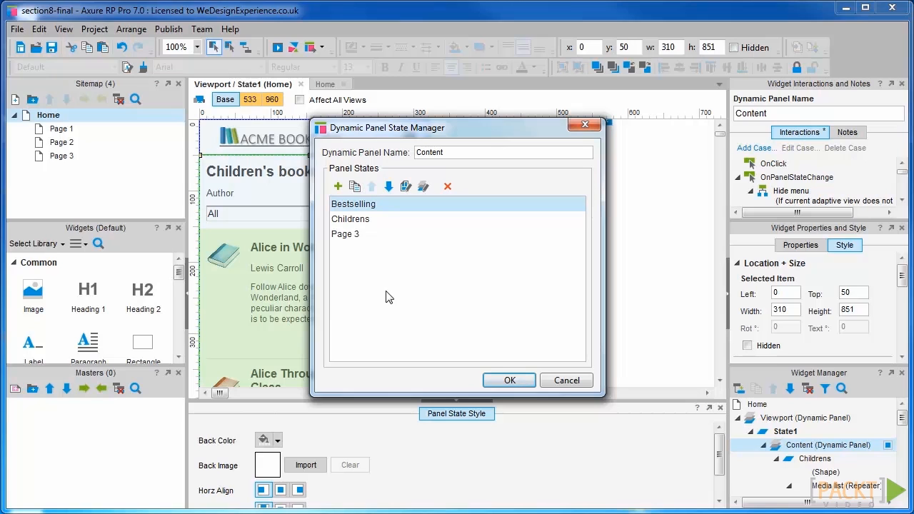
left_click(508, 379)
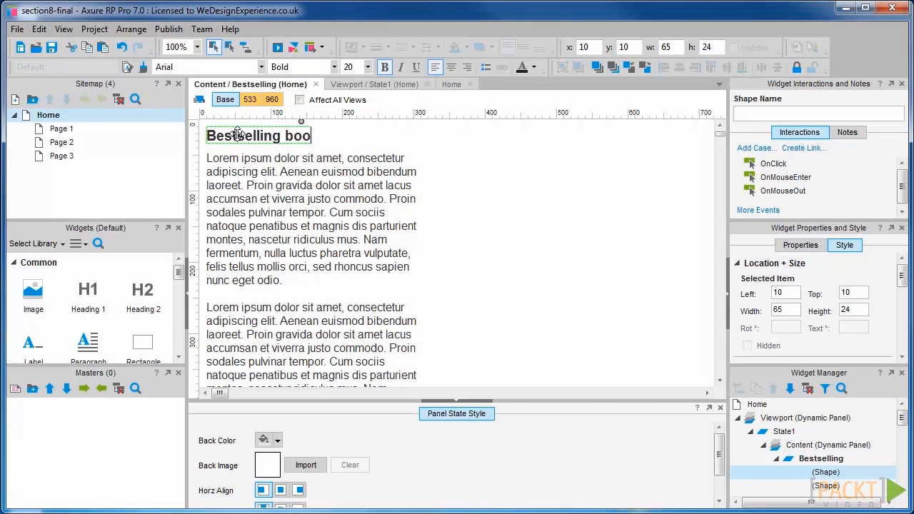
Change the heading to 'Bestselling books' and remove the placeholder paragraphs
type("ks")
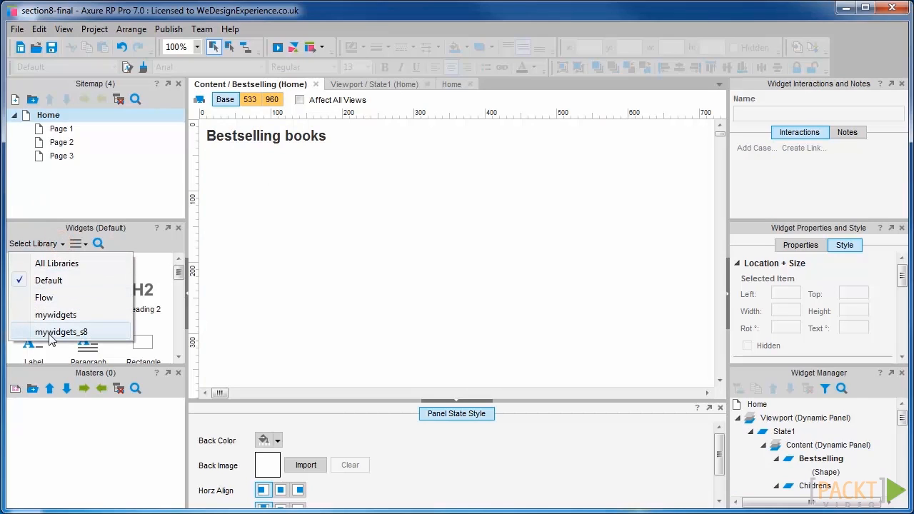
Add a Media list repeater from mywidgets_s8 and name it 'Best sellers'
left_click(62, 332)
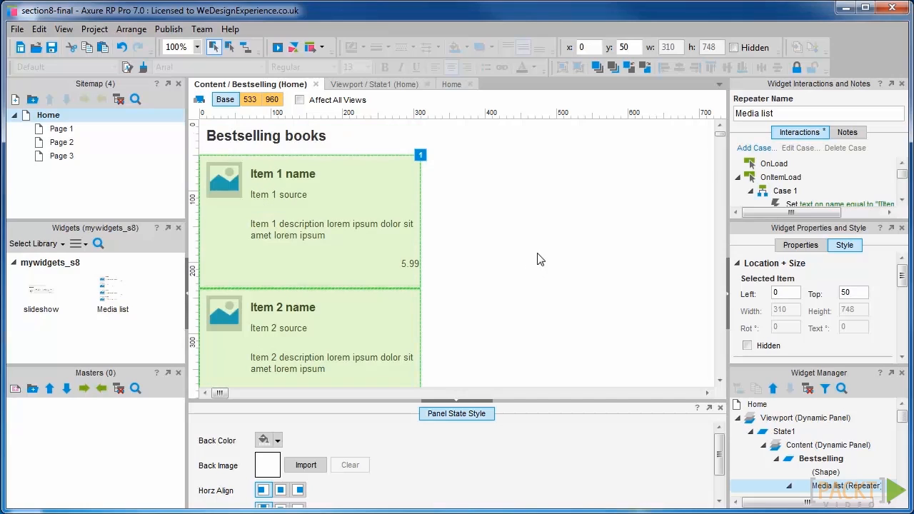
left_click(817, 114)
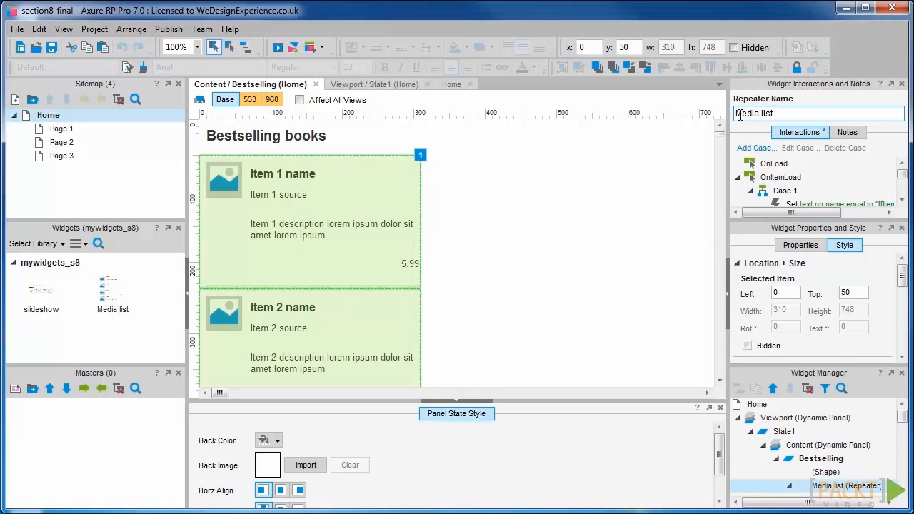
type("Best sellers")
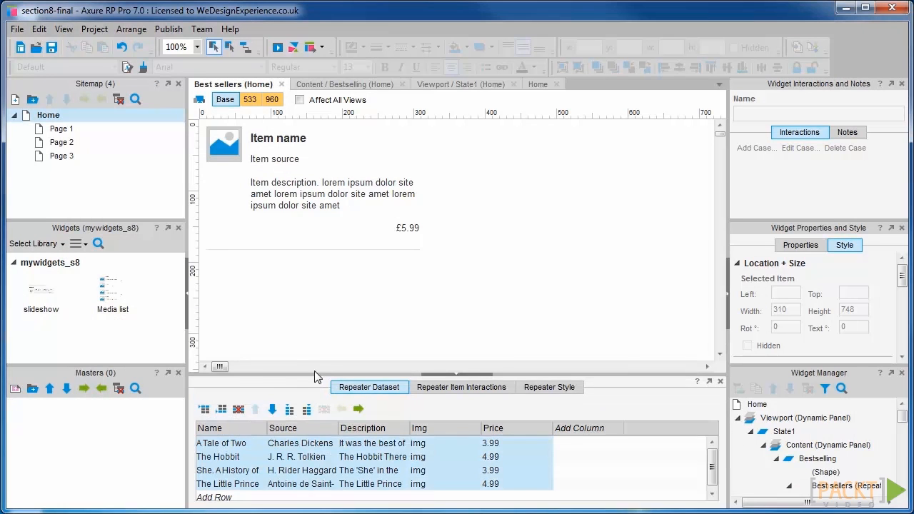
mouse_move(422, 263)
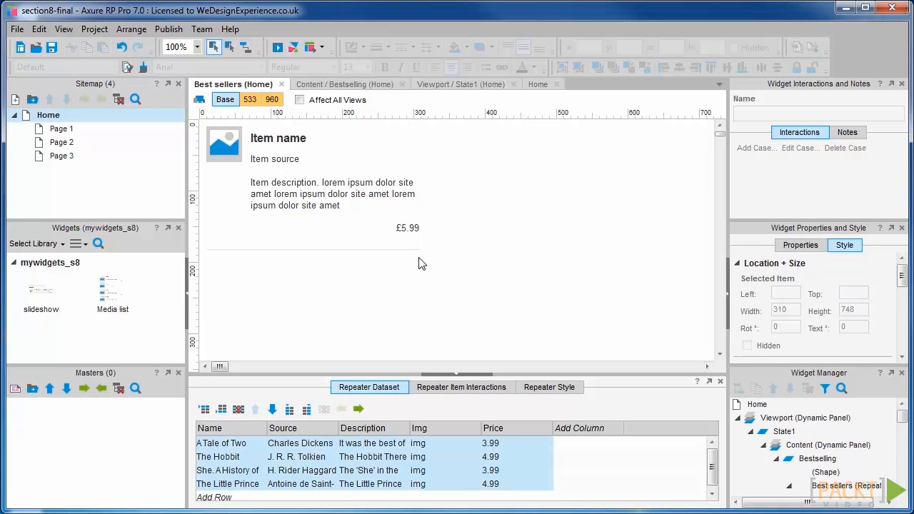
mouse_move(429, 216)
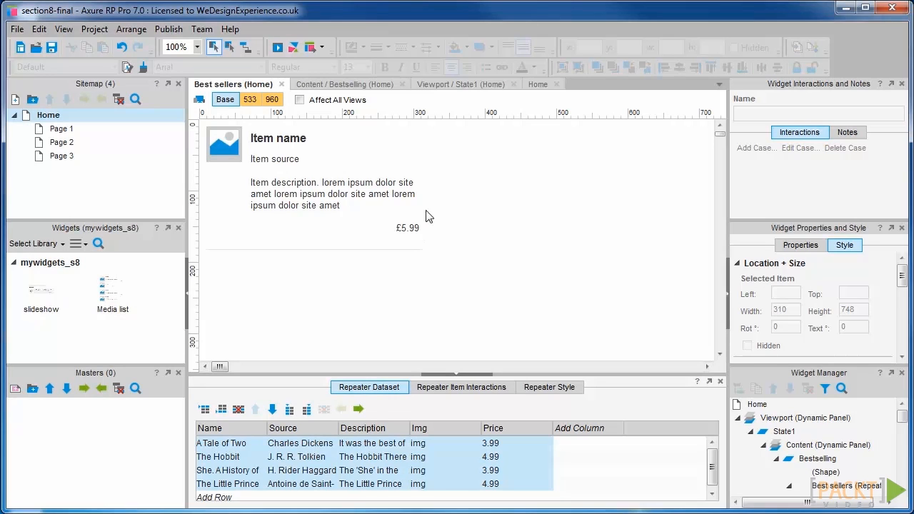
Enter four book rows with authors and prices, including The Hobbit and The Little Prince
left_click(455, 83)
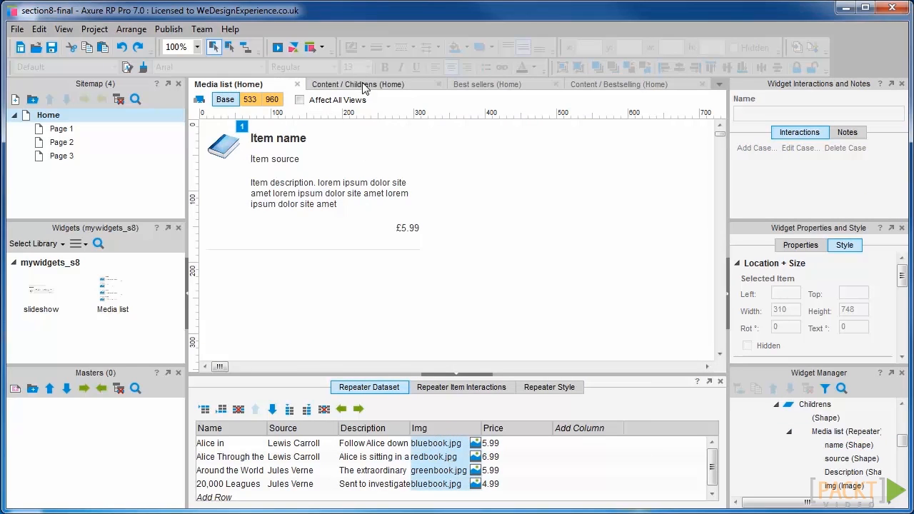
Copy the children's list Img cells into Best sellers and close the Media list editor
left_click(481, 84)
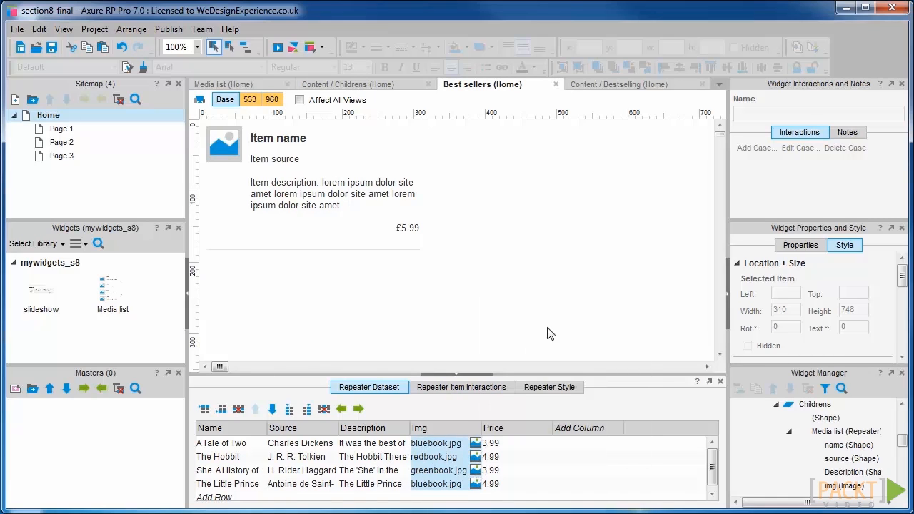
mouse_move(545, 339)
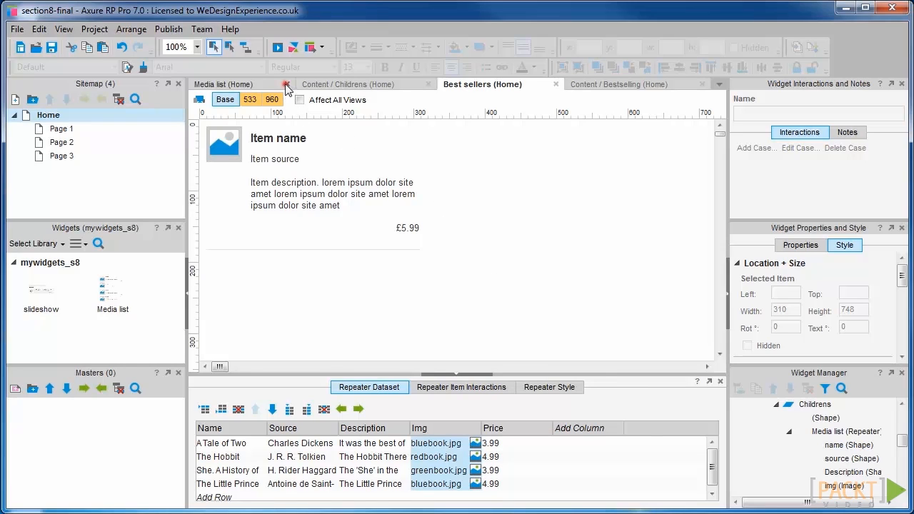
left_click(285, 84)
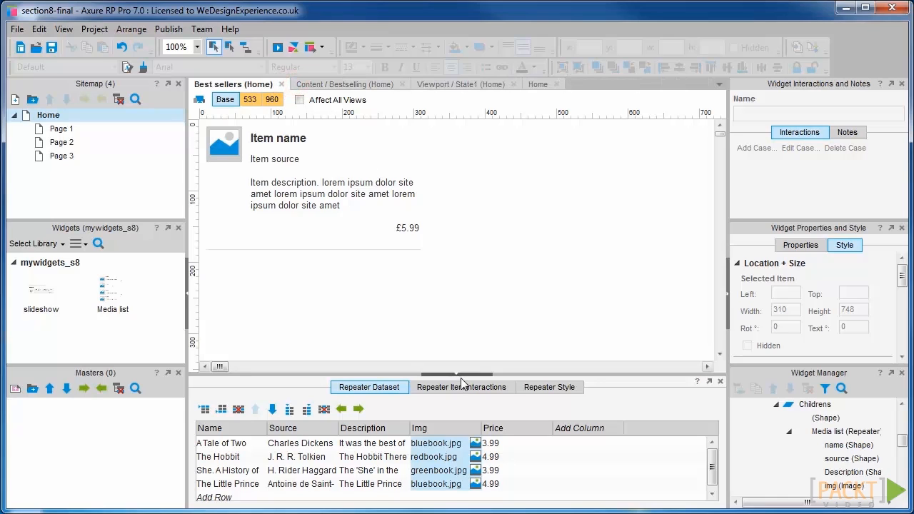
Add an OnItemLoad Set Image action setting img's default to [[Item.Img]]
left_click(462, 387)
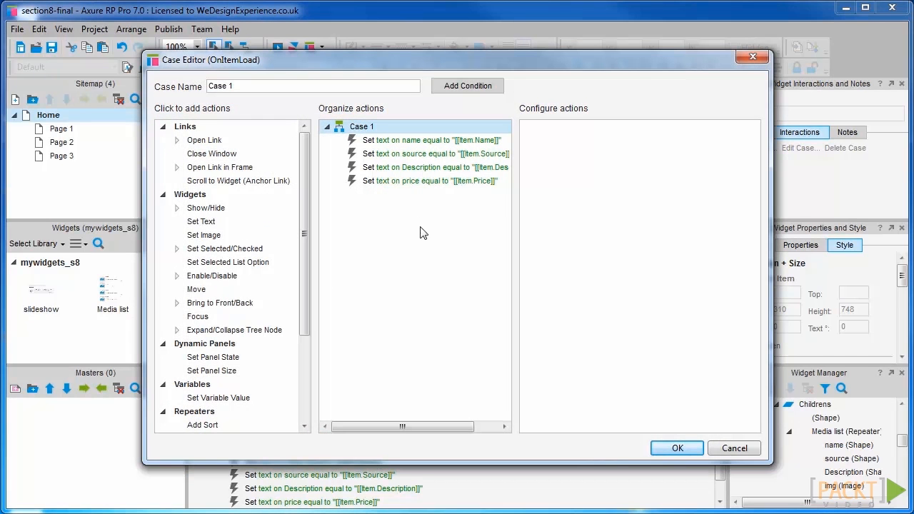
mouse_move(428, 251)
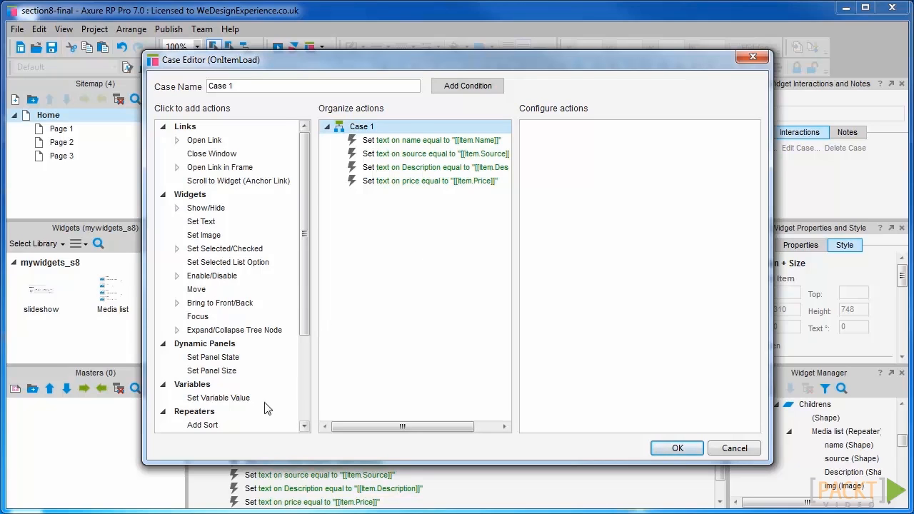
scroll("down", 3)
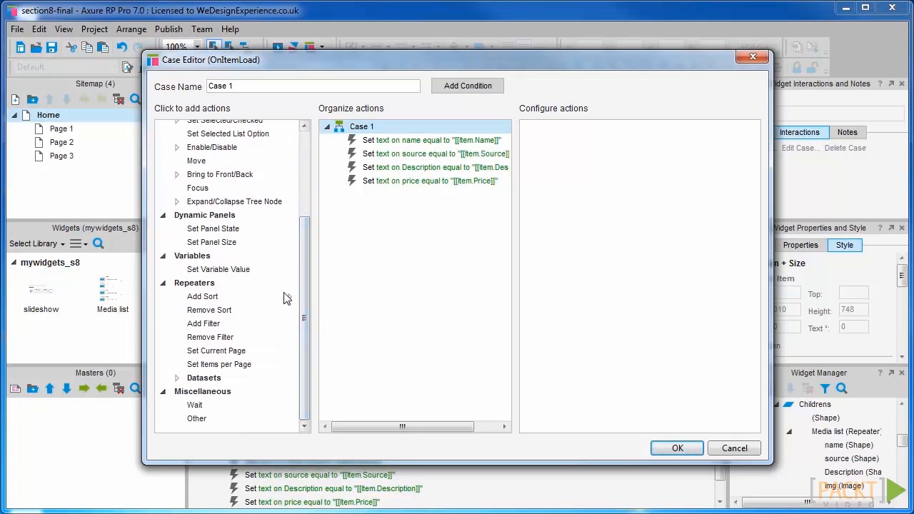
left_click(203, 235)
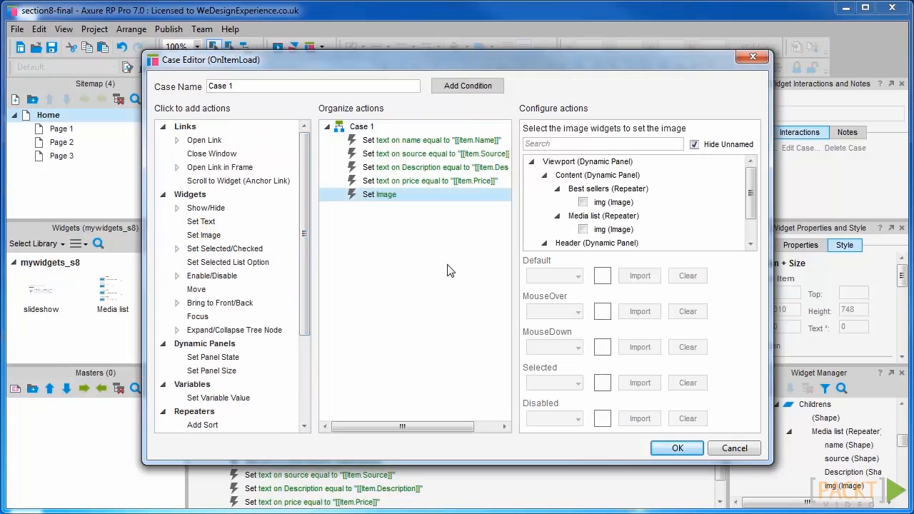
mouse_move(726, 256)
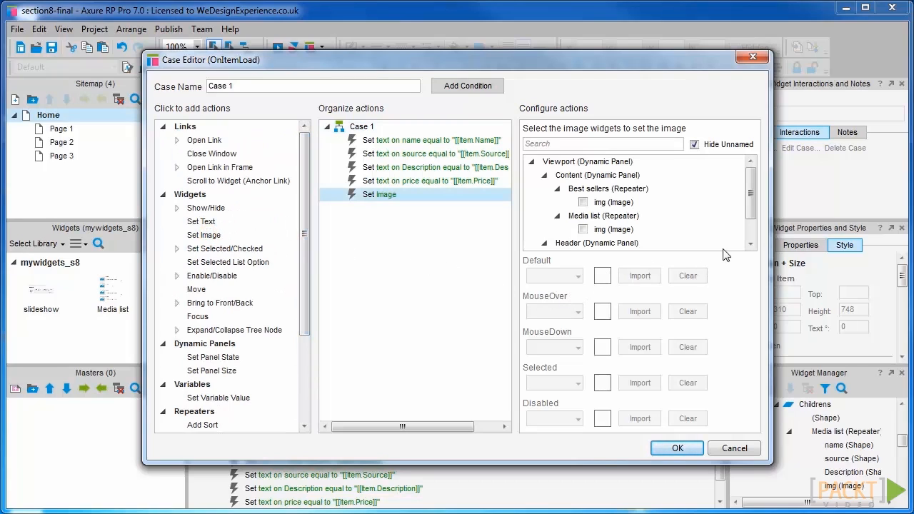
left_click(581, 202)
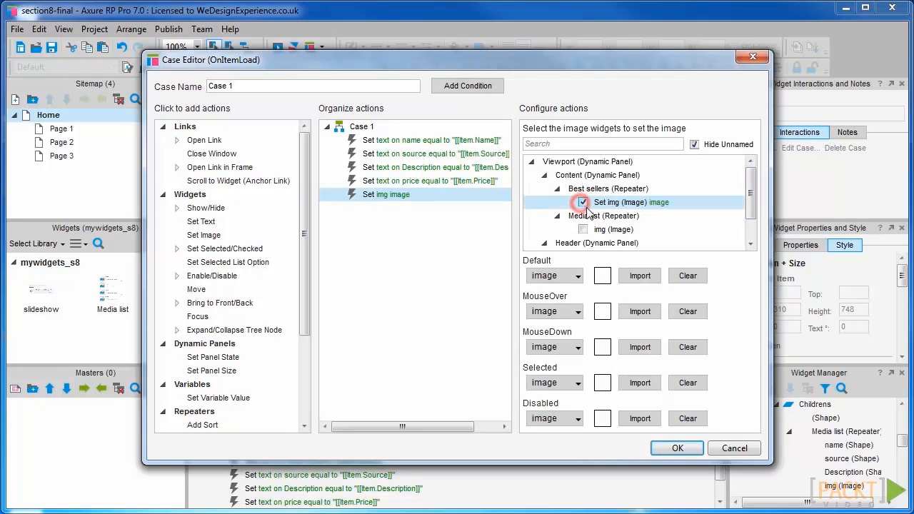
left_click(582, 202)
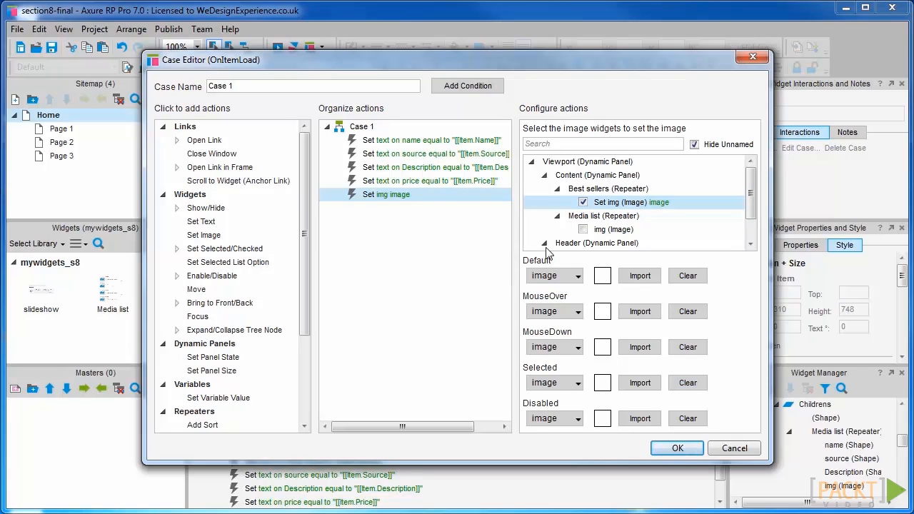
left_click(553, 275)
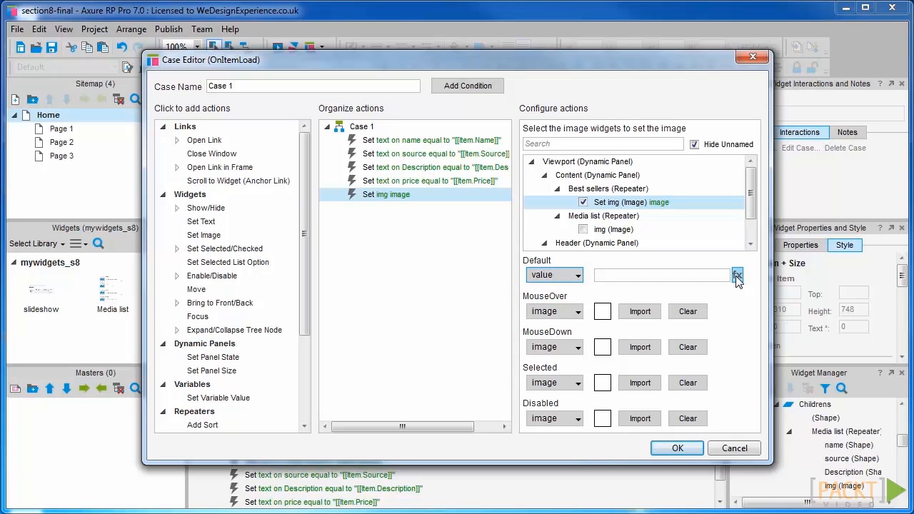
left_click(737, 274)
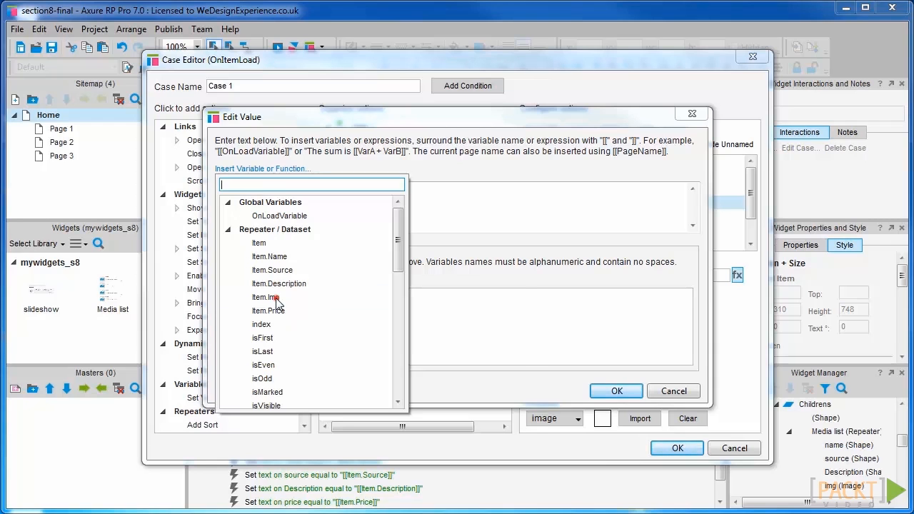
left_click(616, 390)
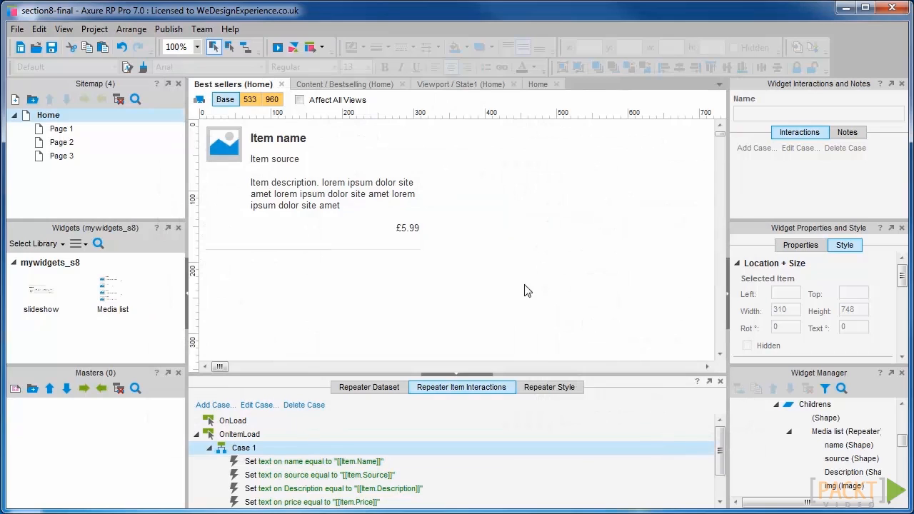
mouse_move(346, 79)
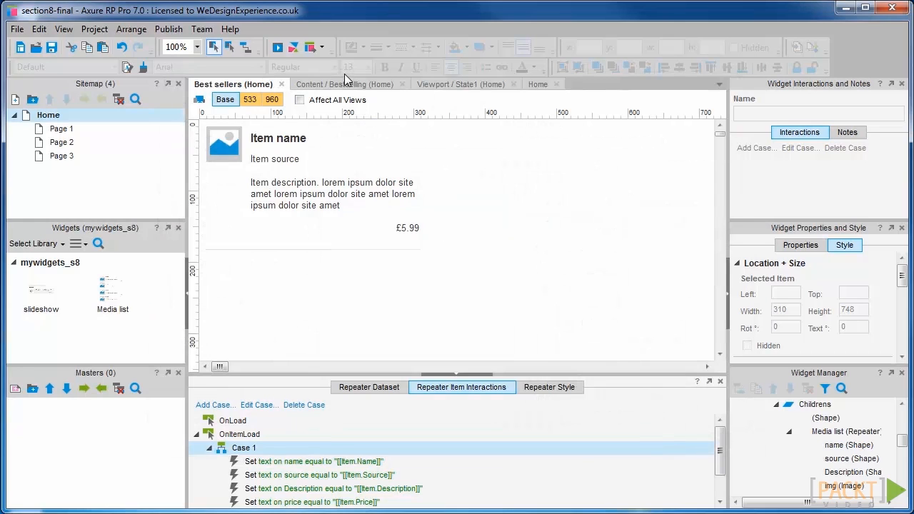
Switch to the Bestselling state to view the book listings with cover images
left_click(342, 83)
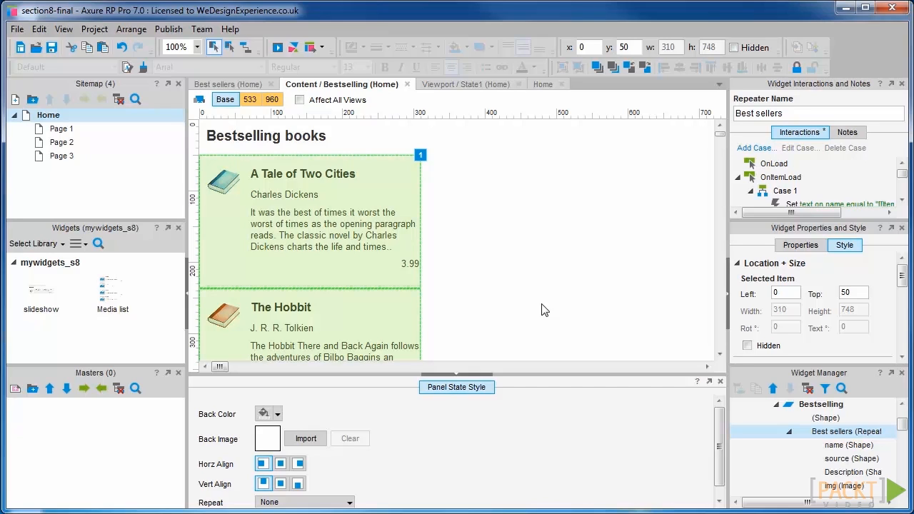
left_click(334, 195)
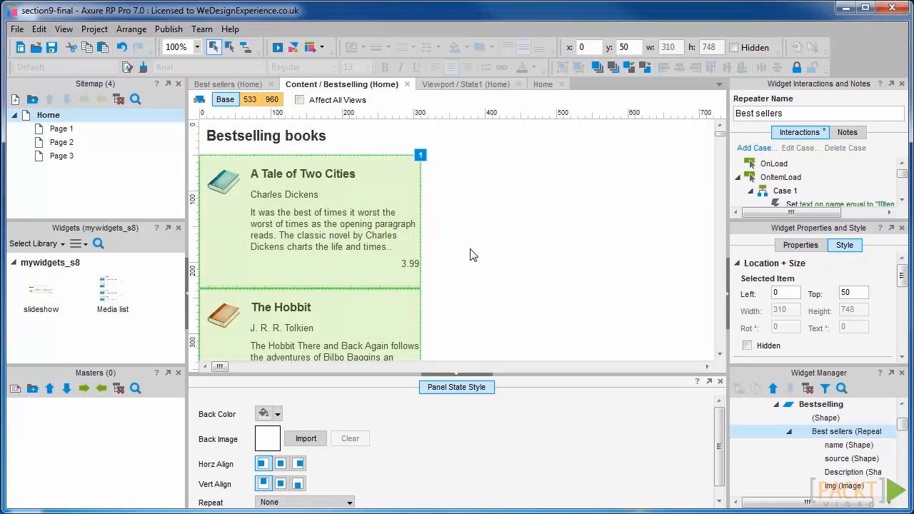
mouse_move(511, 383)
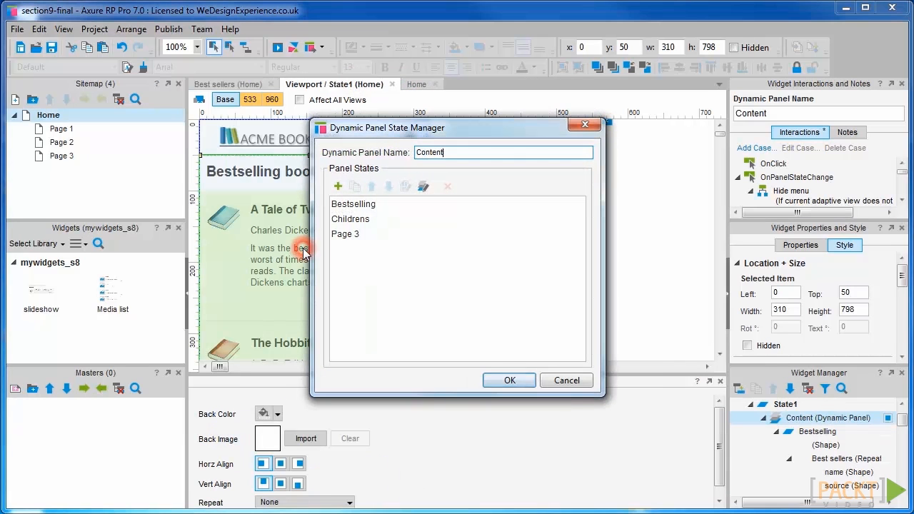
In the State Manager, rename the Content panel's Page 3 state to 'Classics'
left_click(344, 234)
type("Classics")
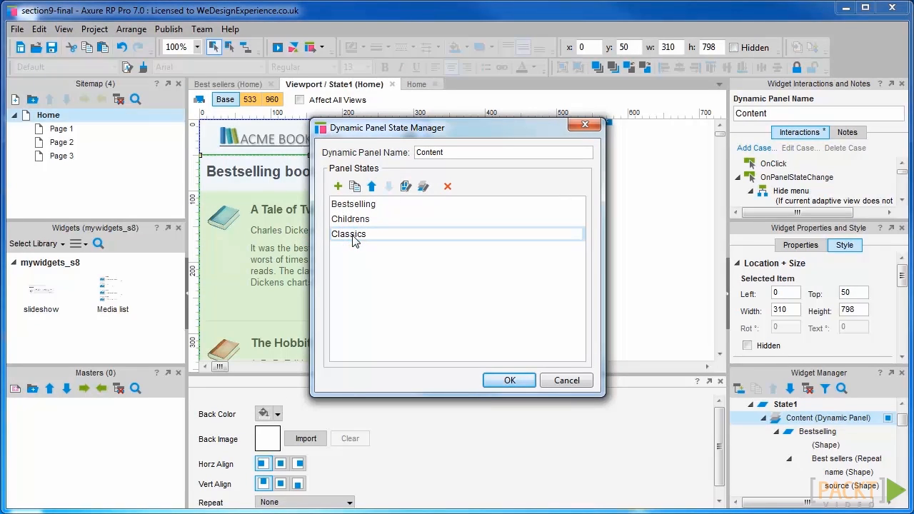
left_click(349, 234)
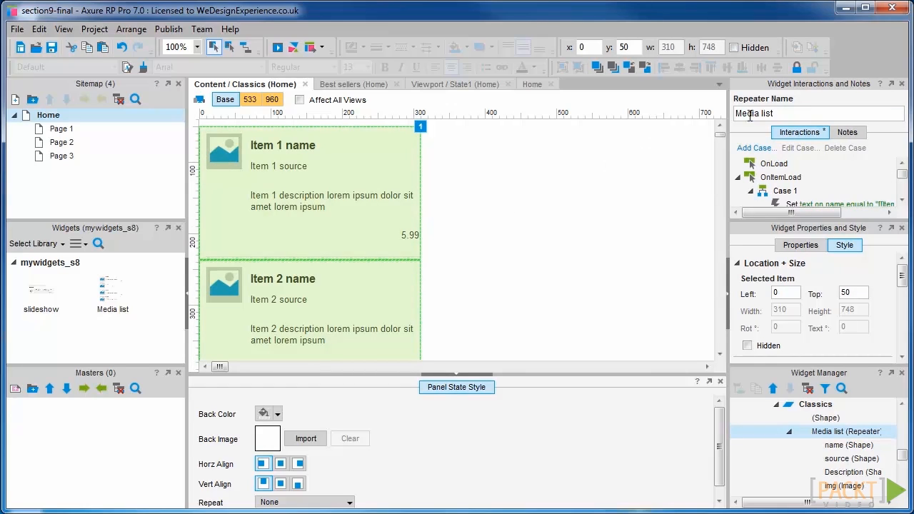
Rename the Media list repeater to 'Classics' and open it for editing
type("C")
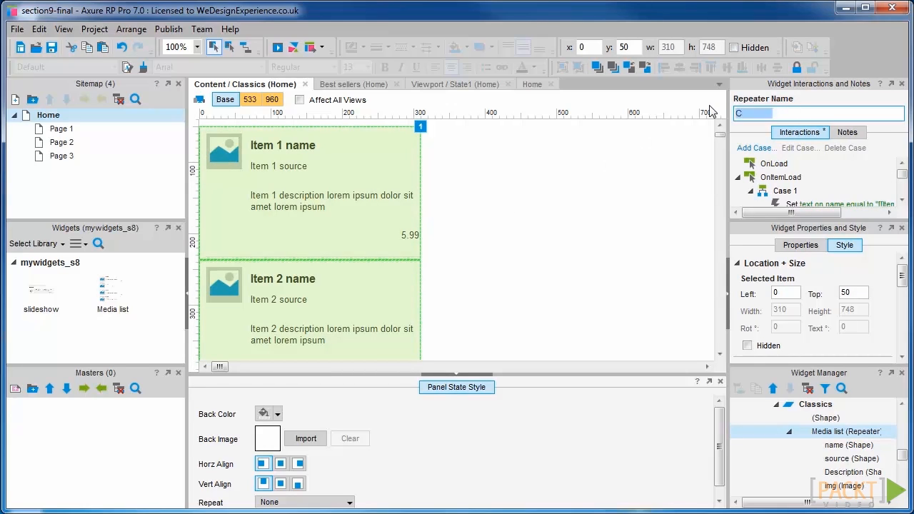
type("Classics")
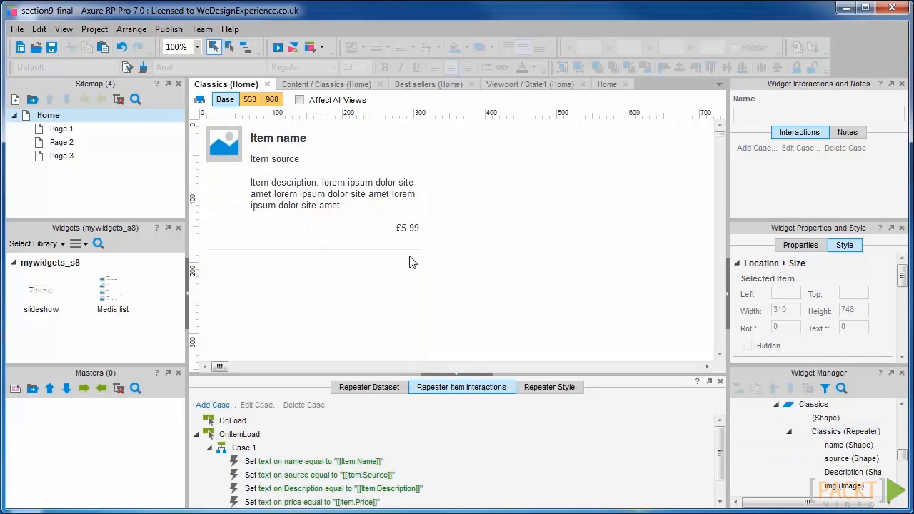
Check the Classics dataset rows against the Best sellers image files before filling the Img column
left_click(369, 387)
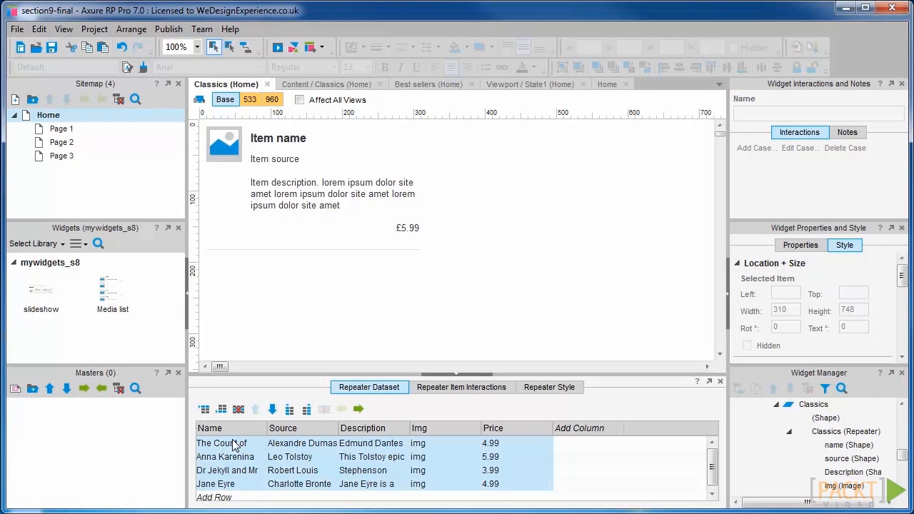
mouse_move(430, 119)
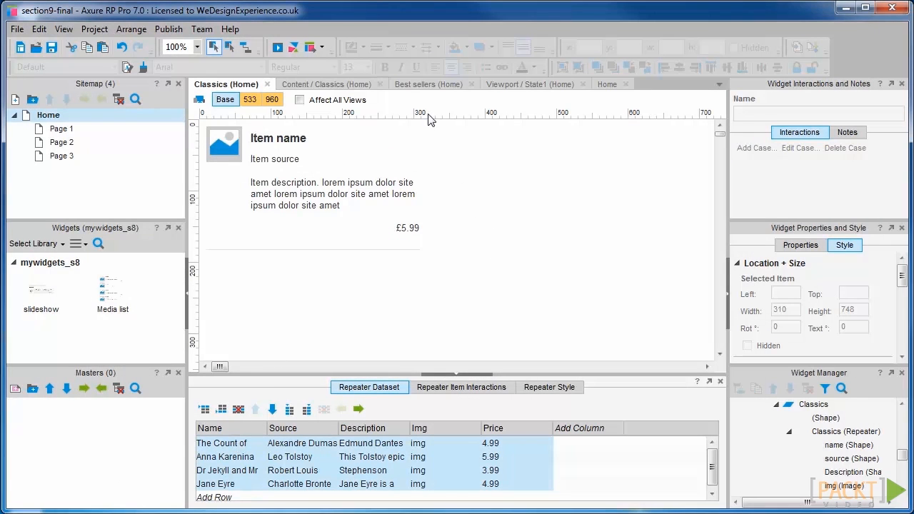
left_click(427, 84)
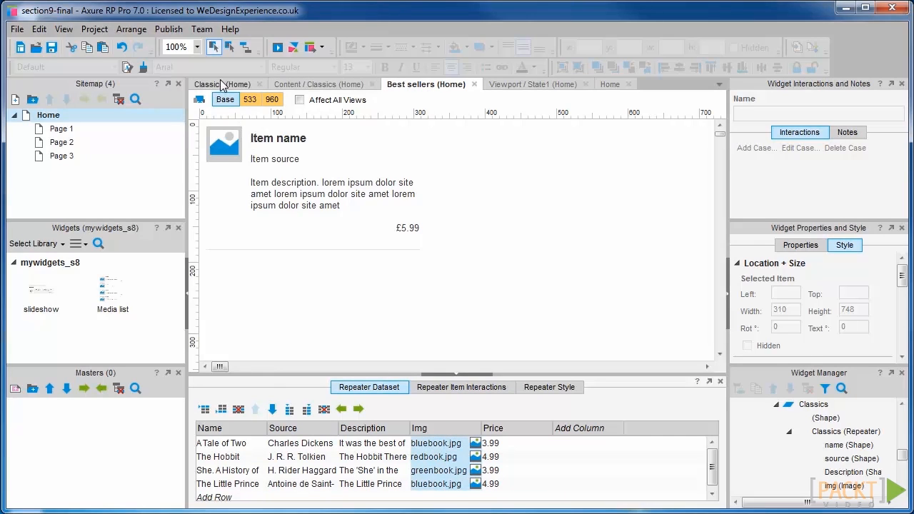
left_click(207, 83)
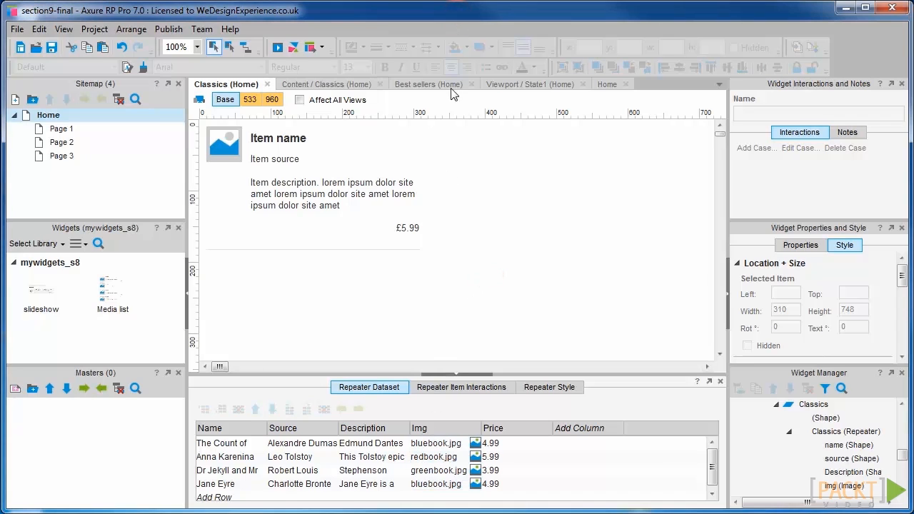
Add a Set Image action to the item-load Case 1 setting the Classics img to [[Item.Img]]
left_click(461, 387)
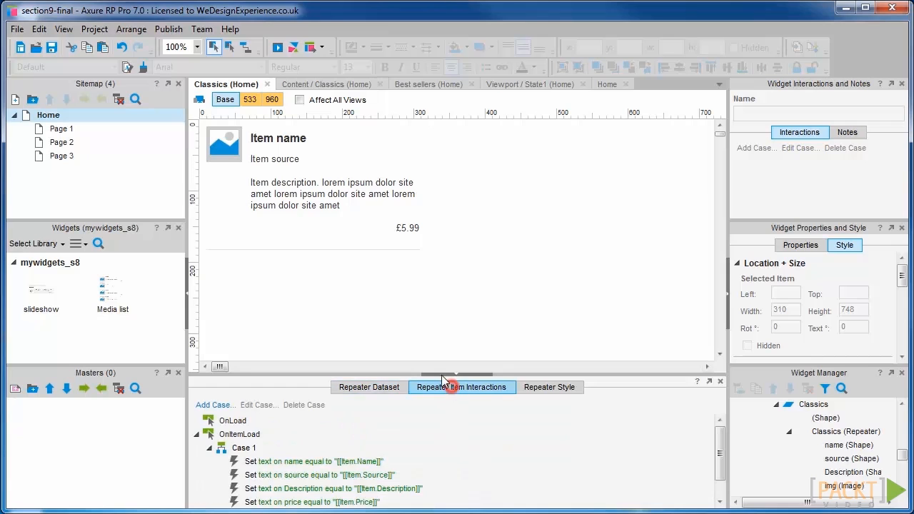
left_click(462, 387)
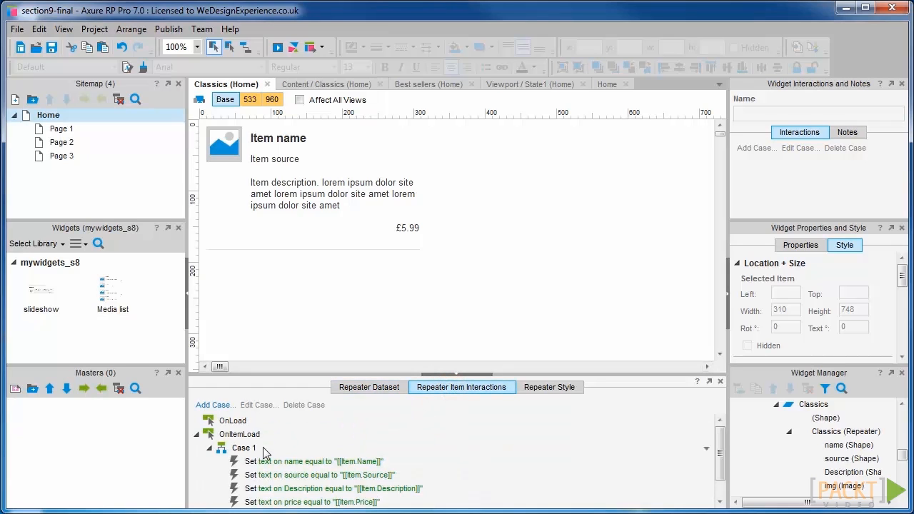
double_click(244, 446)
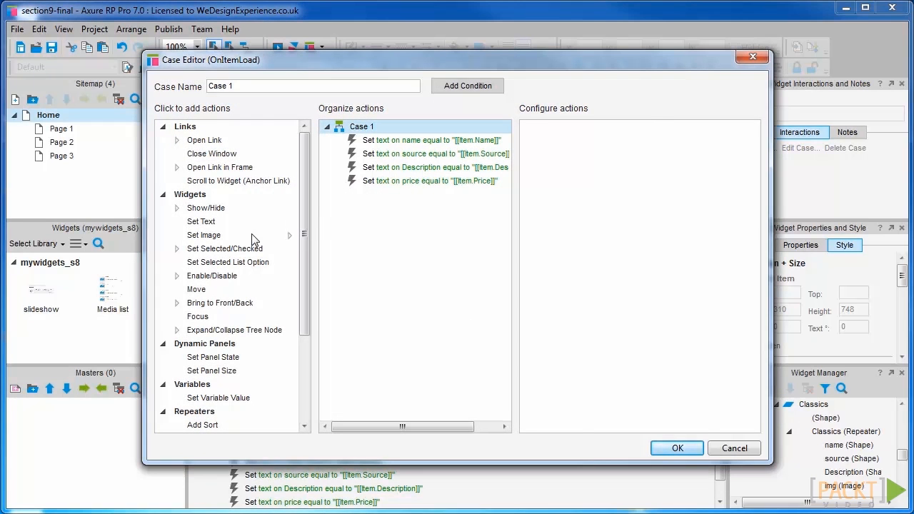
left_click(204, 235)
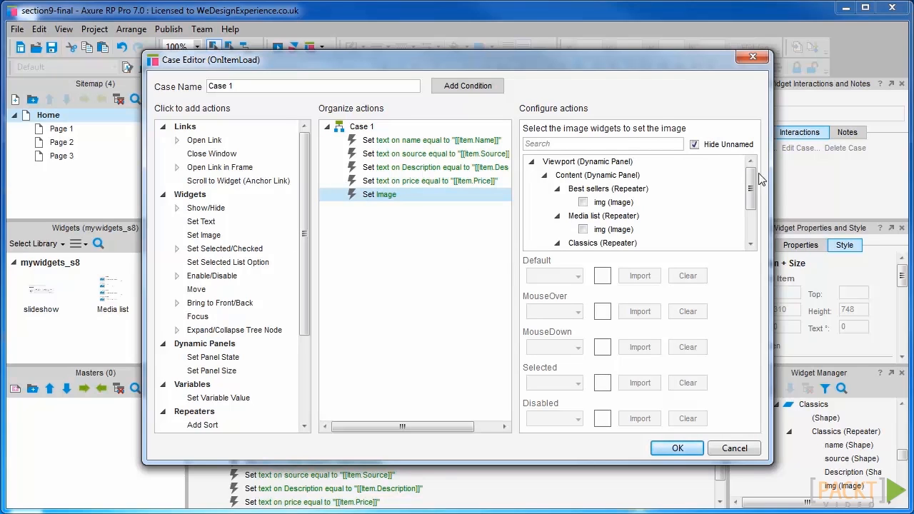
left_click(584, 227)
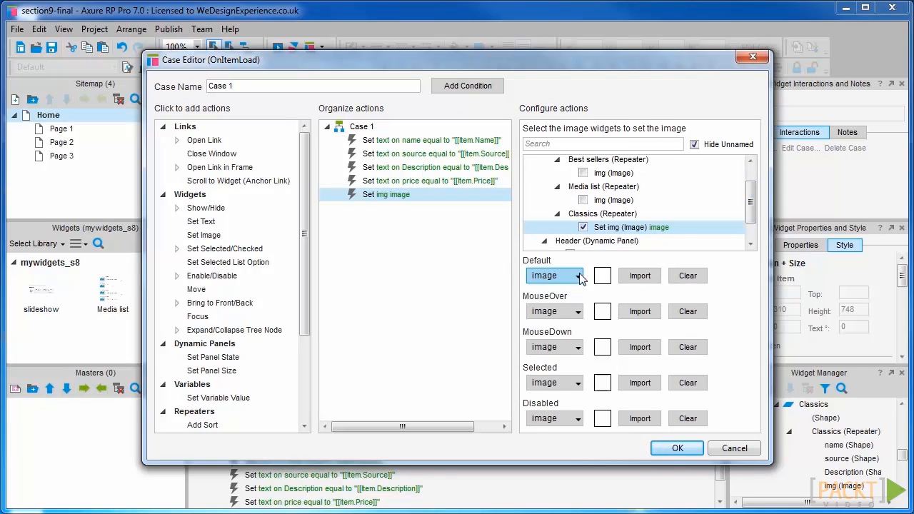
left_click(577, 276)
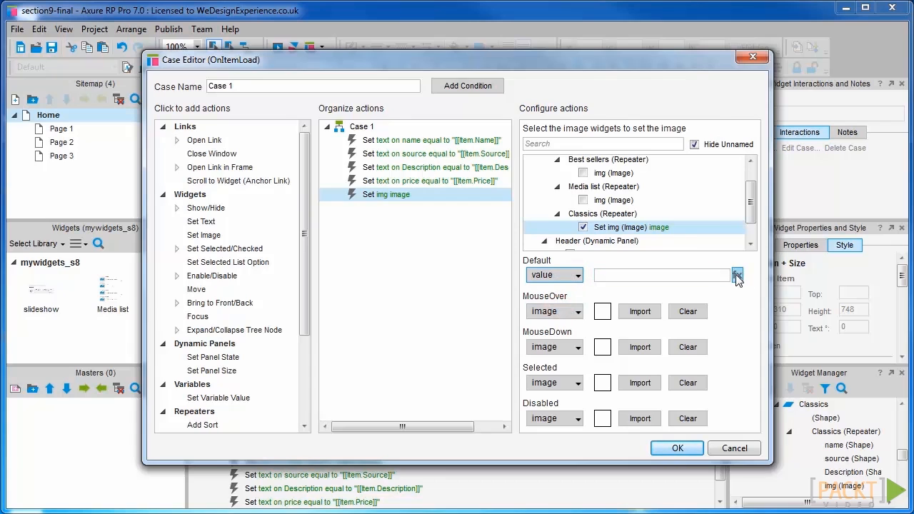
left_click(737, 275)
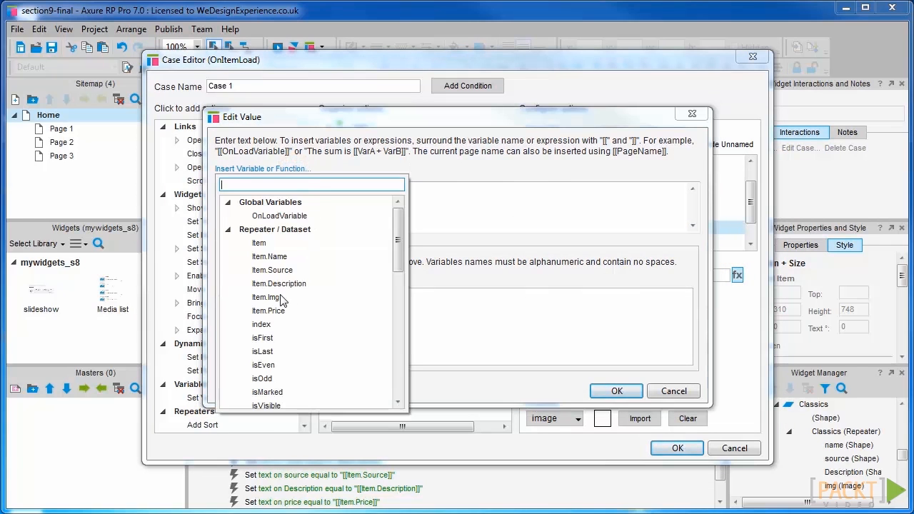
left_click(615, 390)
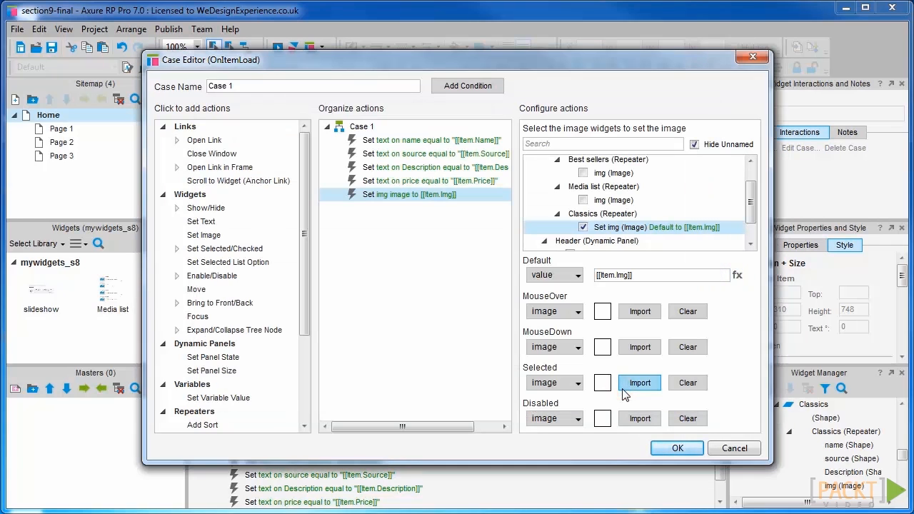
left_click(676, 447)
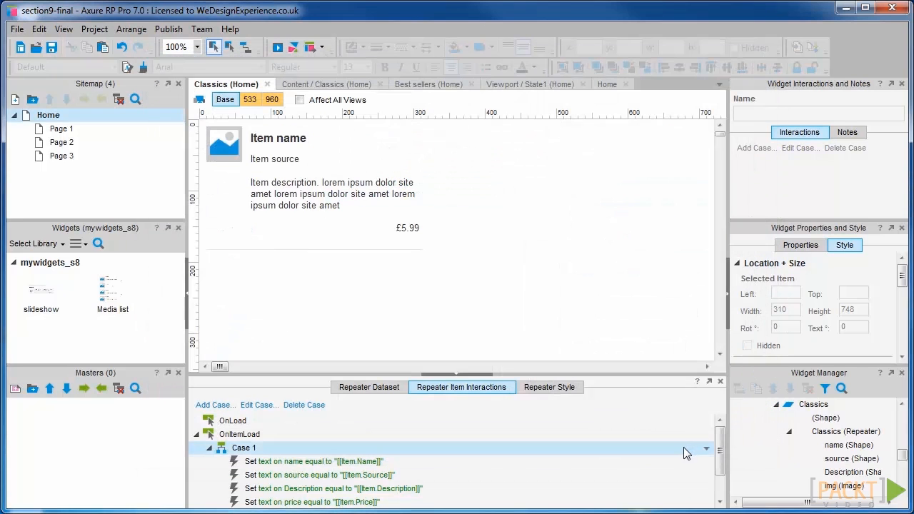
mouse_move(326, 119)
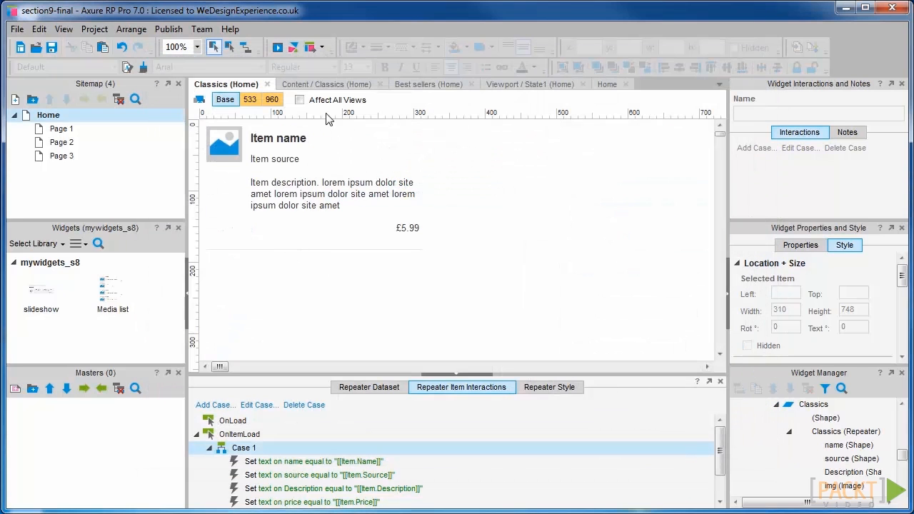
Switch to the Content panel's Classics state to view the book listings with covers
left_click(326, 84)
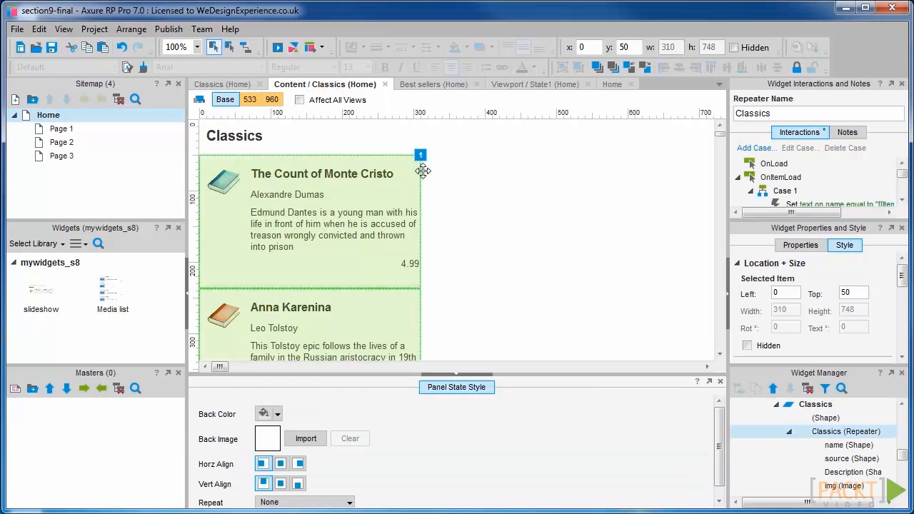
mouse_move(344, 208)
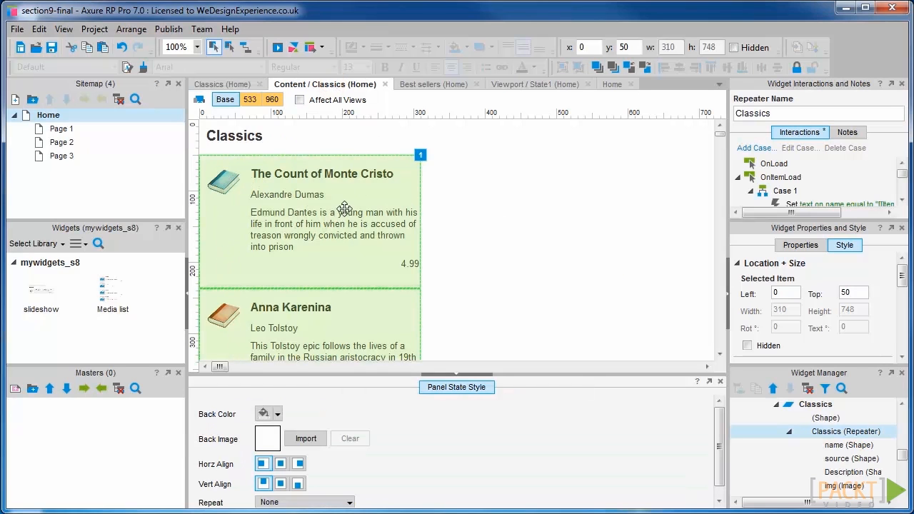